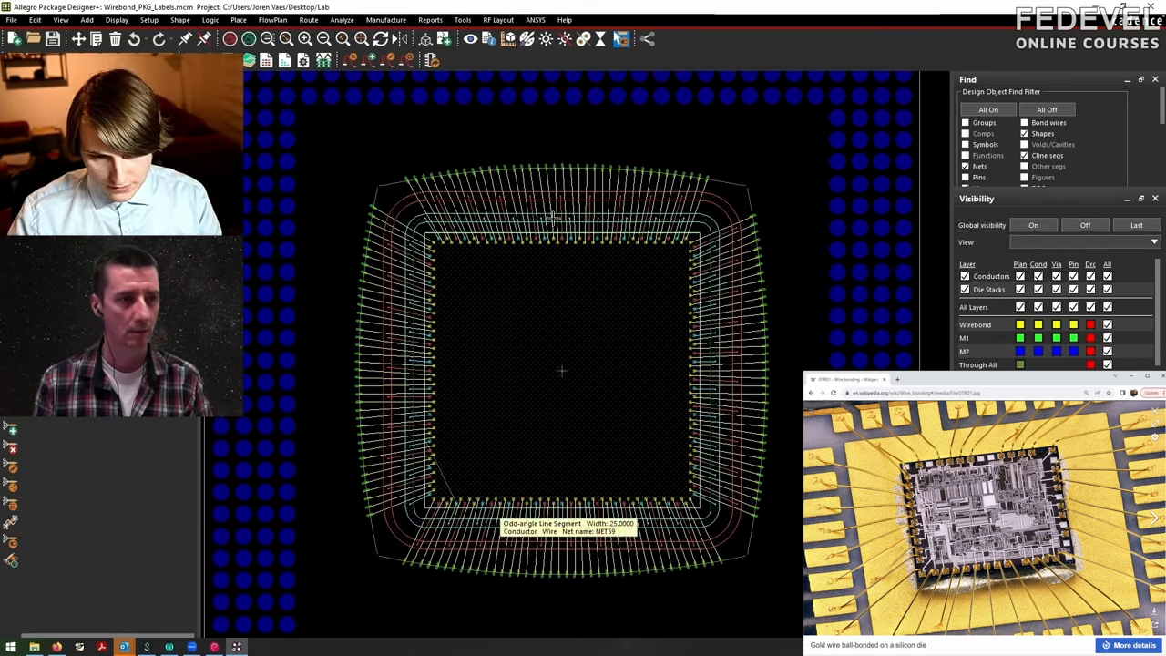
mouse_move(382, 207)
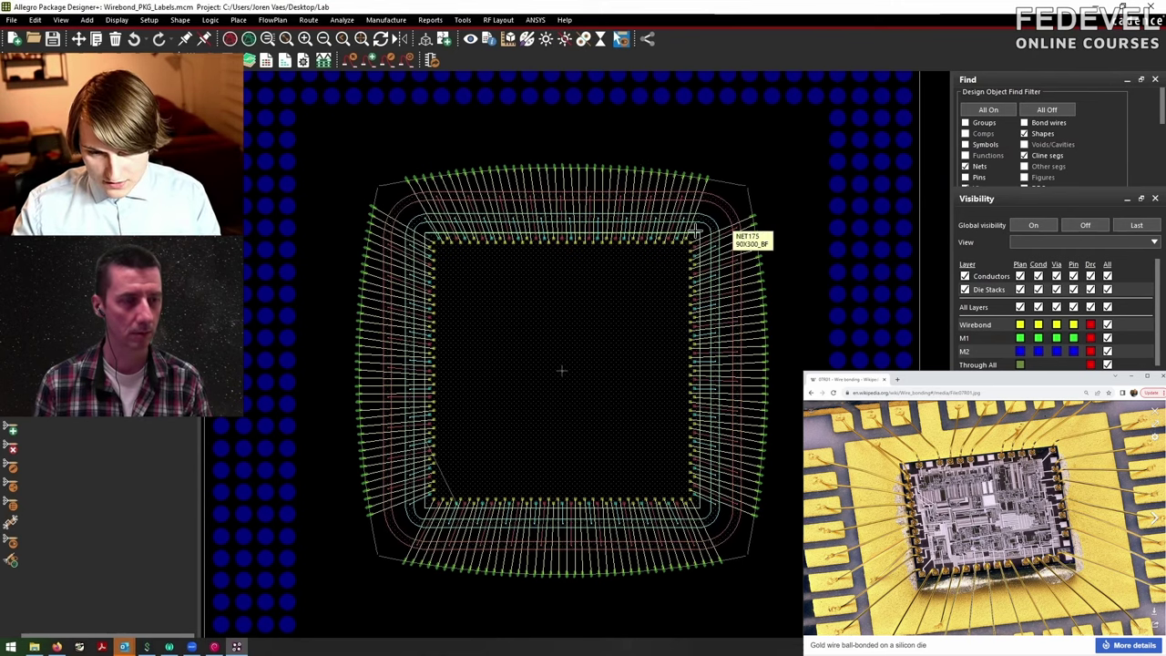
mouse_move(669, 228)
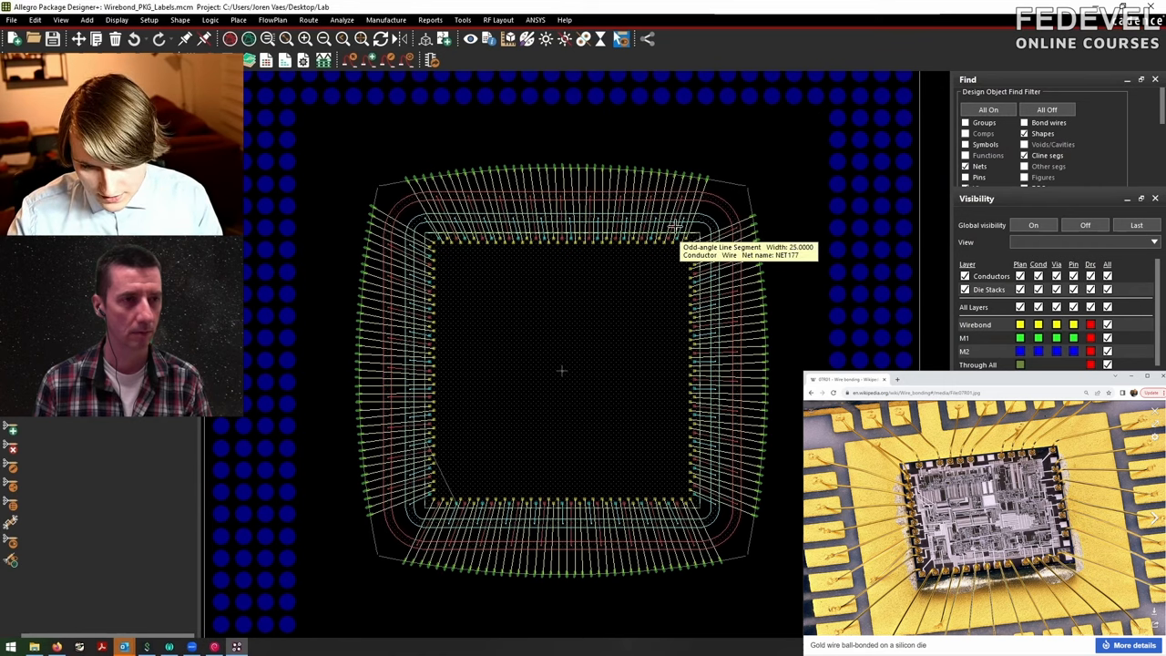
mouse_move(664, 270)
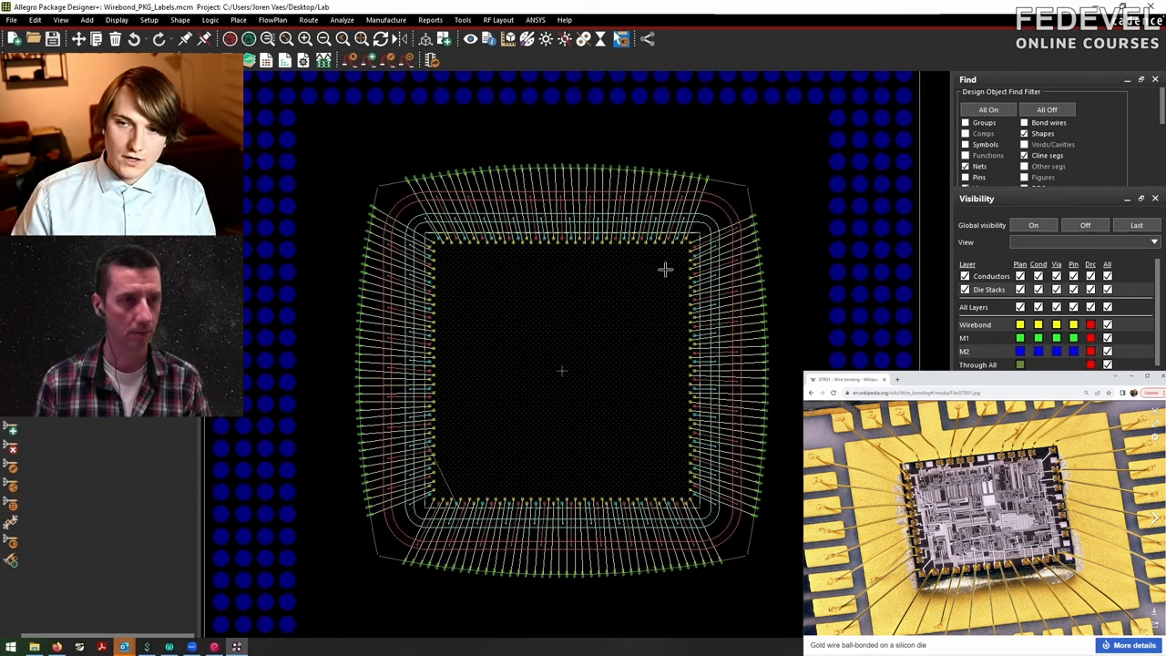
mouse_move(668, 291)
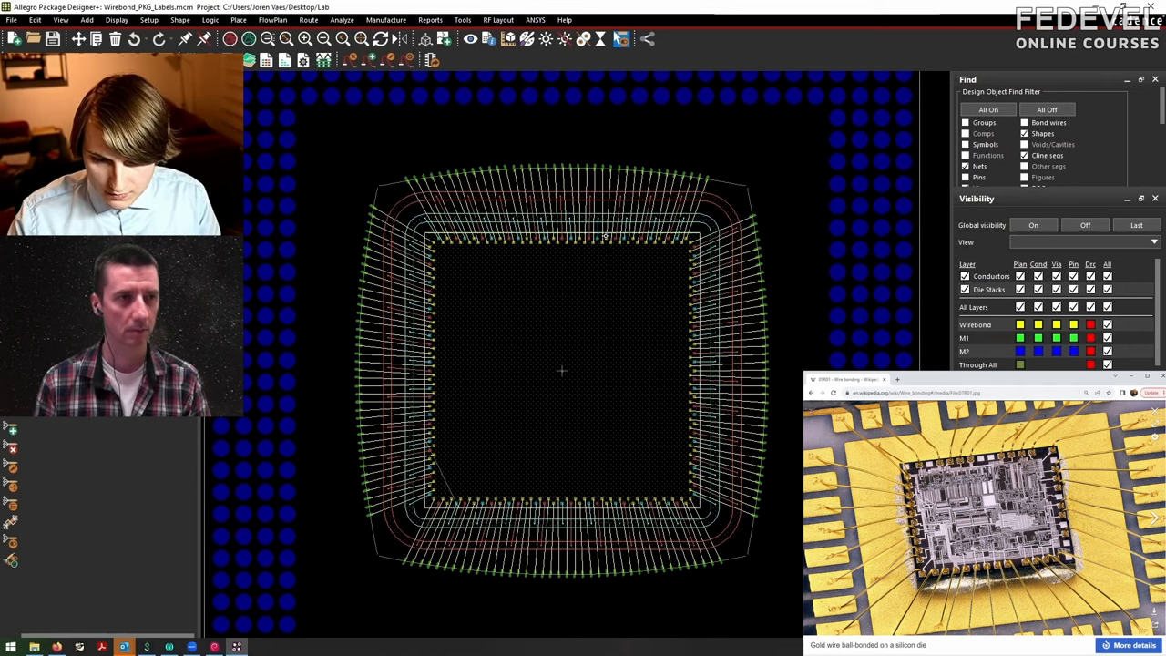
mouse_move(608, 177)
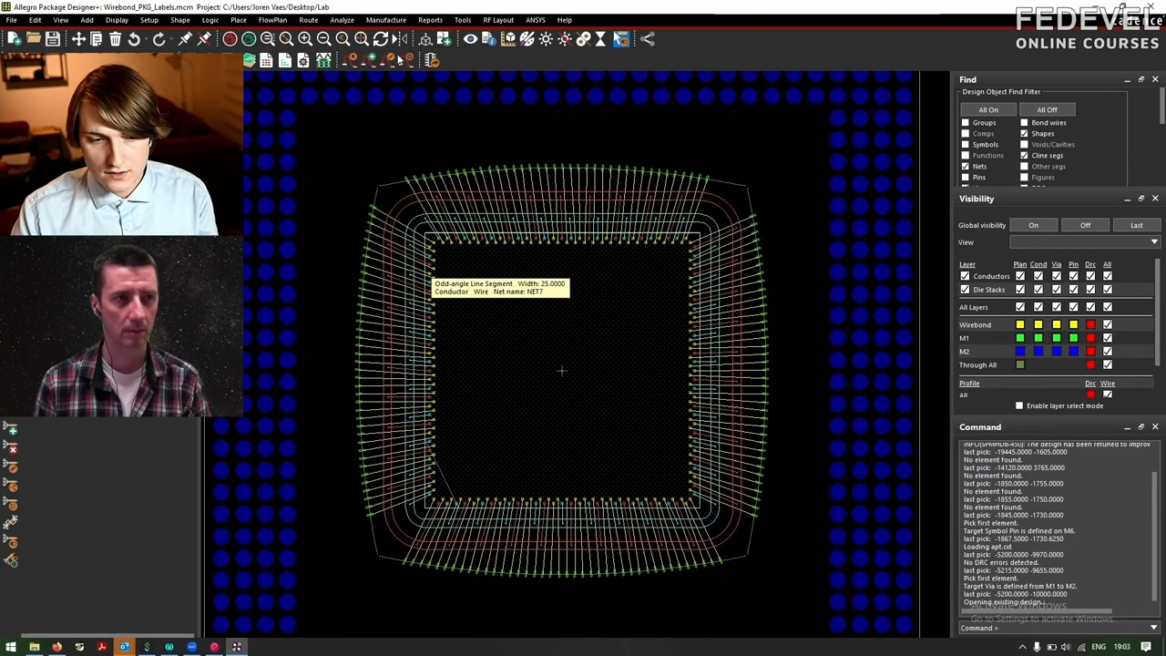
mouse_move(292, 422)
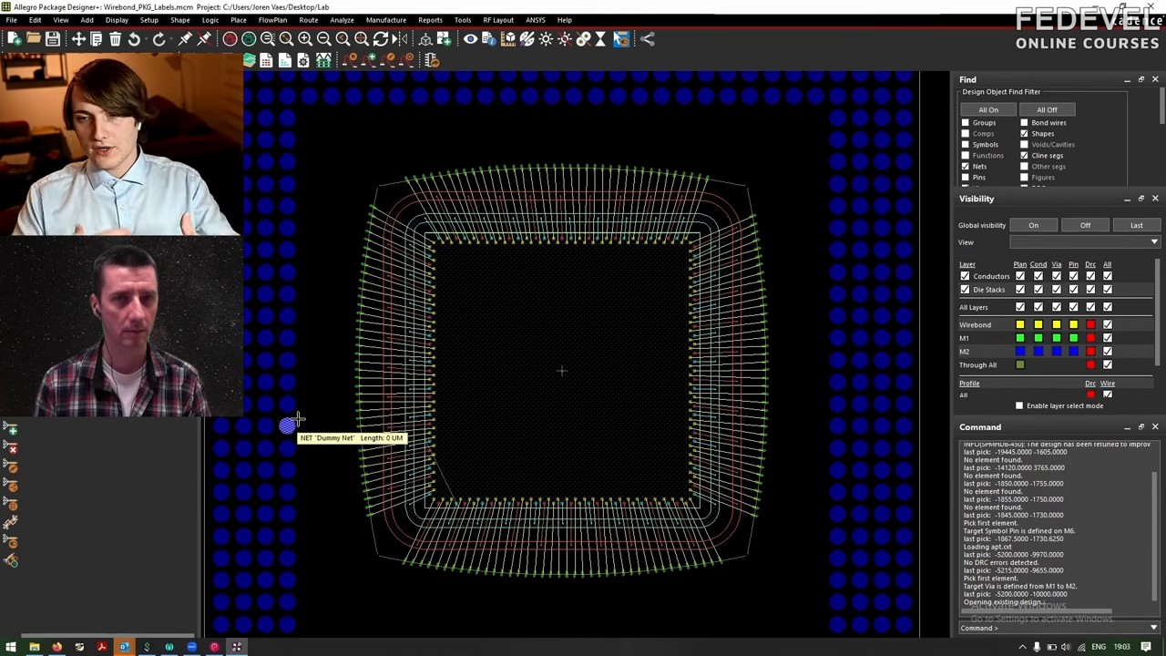
mouse_move(326, 424)
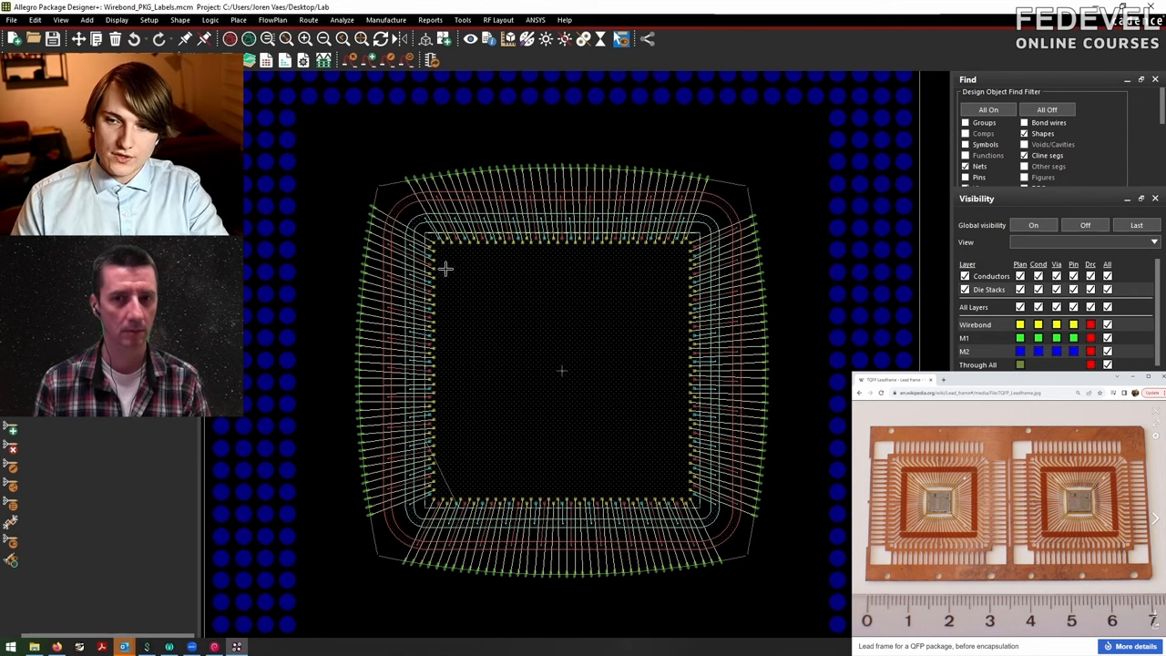
mouse_move(448, 291)
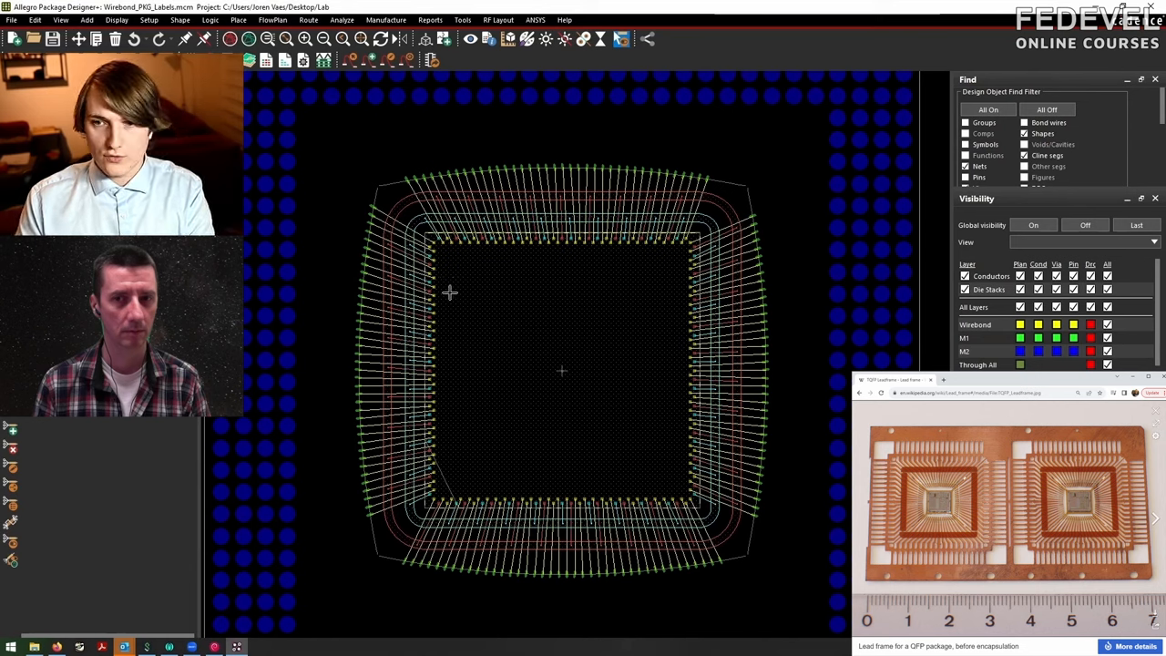
mouse_move(452, 316)
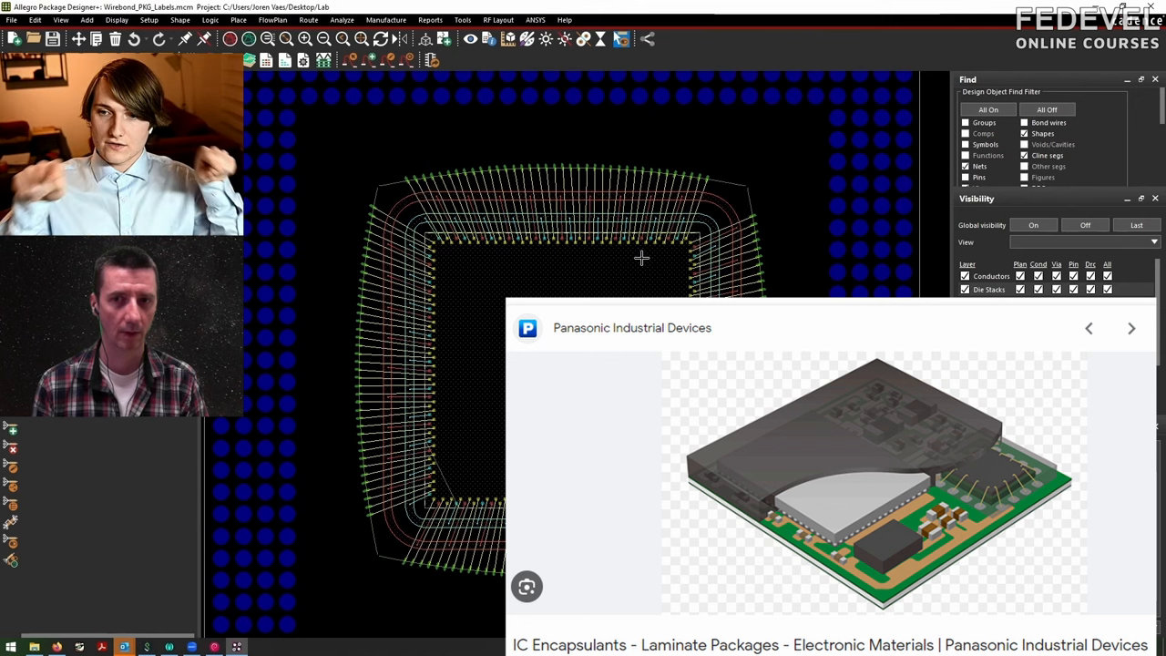
mouse_move(644, 282)
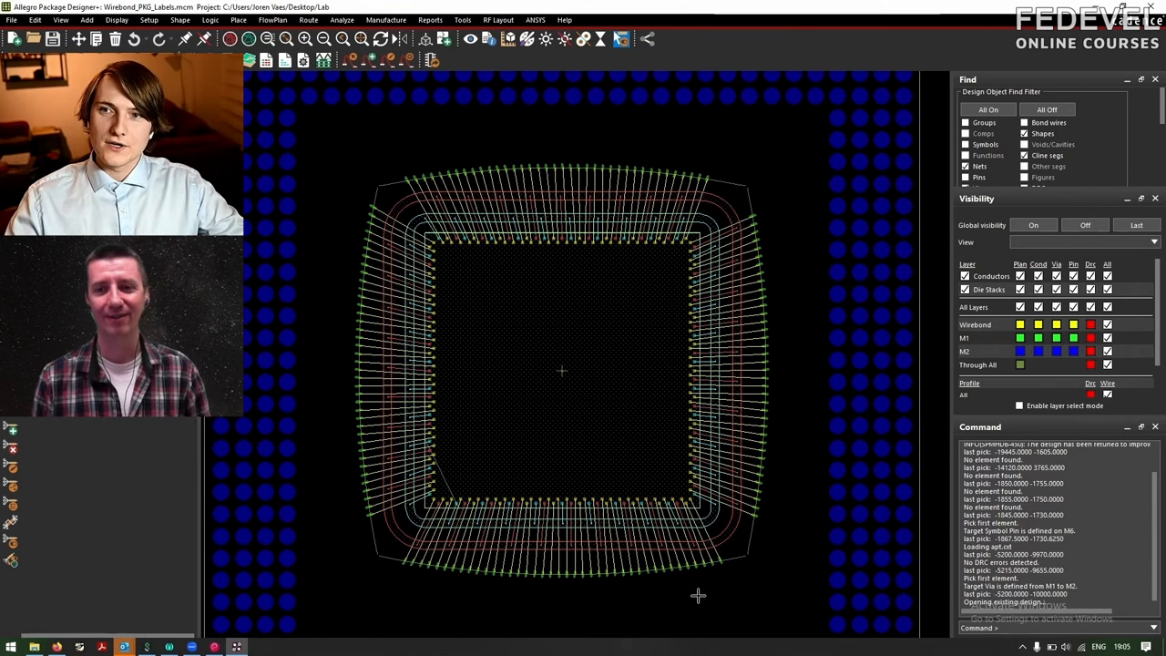
mouse_move(699, 622)
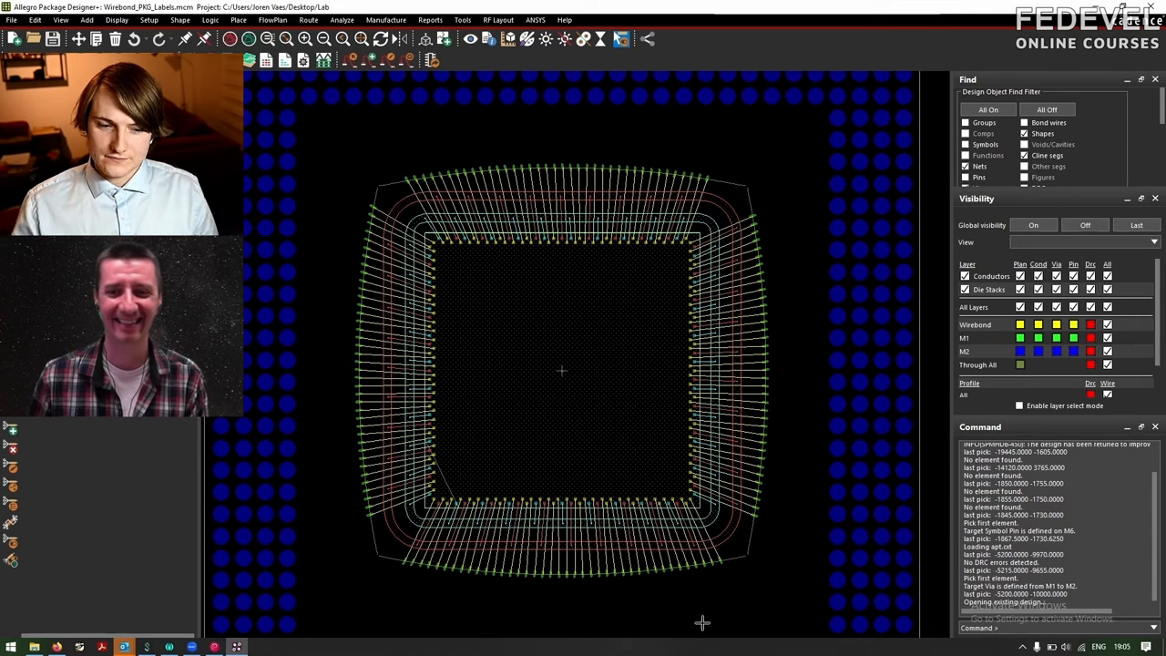